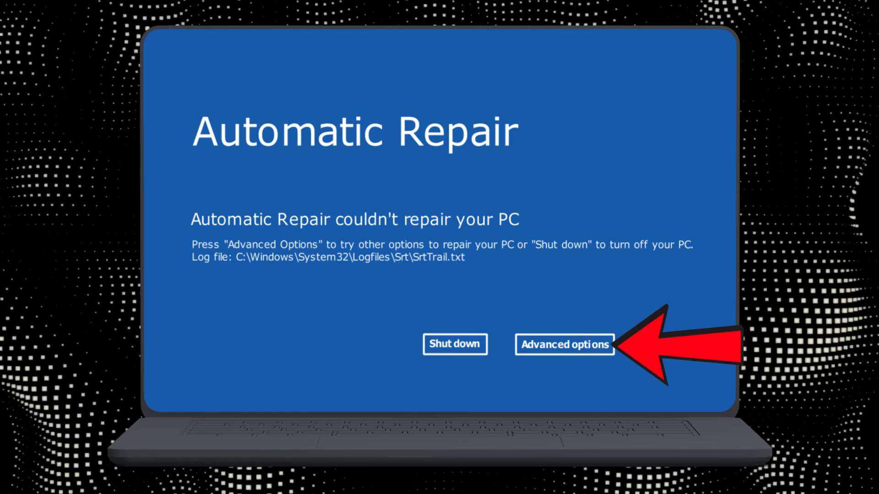
# Step: Proceed from the Automatic Repair failure screen to Advanced options
pyautogui.click(564, 345)
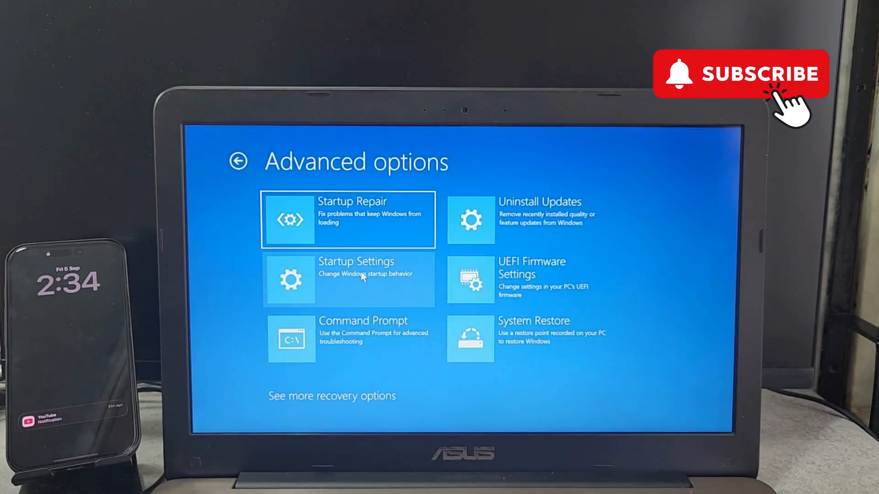
pyautogui.moveTo(340, 324)
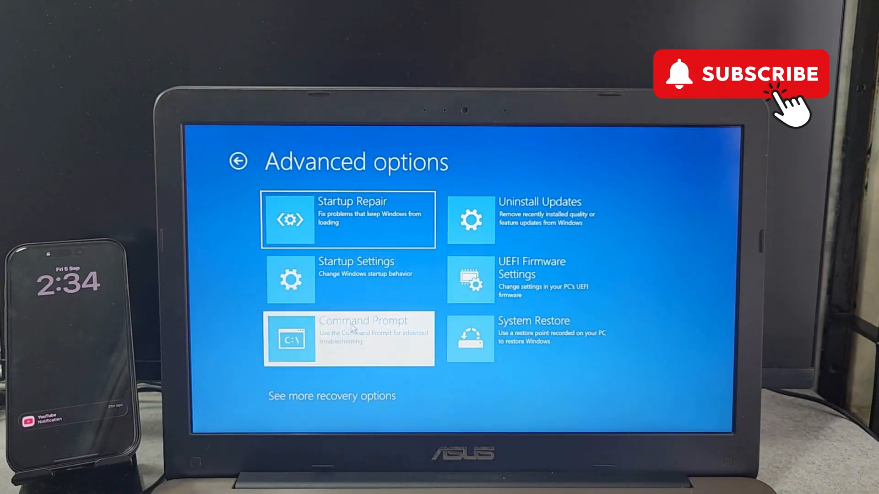
# Step: Launch the recovery Command Prompt to run SFC, bootrec and chkdsk repairs
pyautogui.click(348, 338)
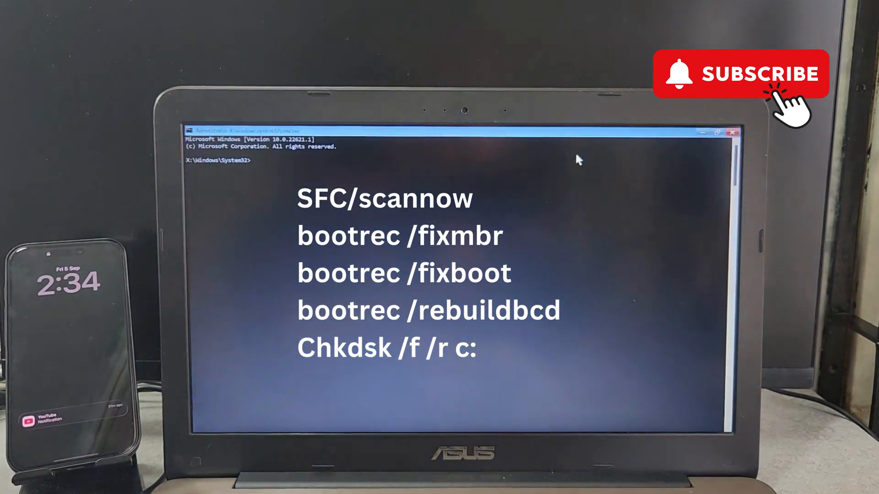
pyautogui.moveTo(499, 219)
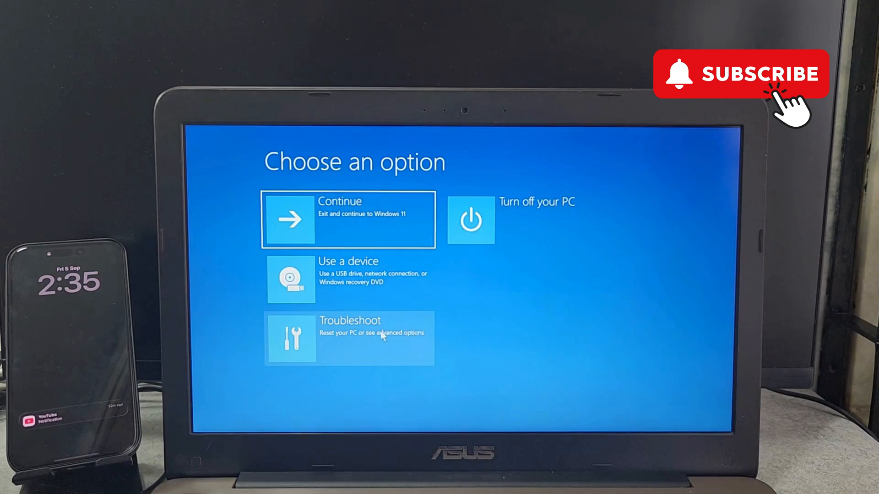
# Step: Restart the PC into the numbered Startup Settings list via Troubleshoot > Startup Settings
pyautogui.click(348, 338)
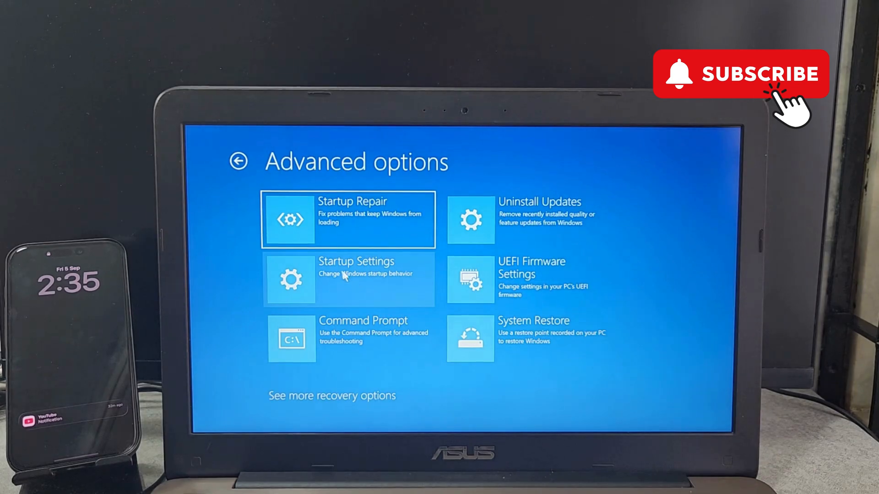
pyautogui.click(347, 279)
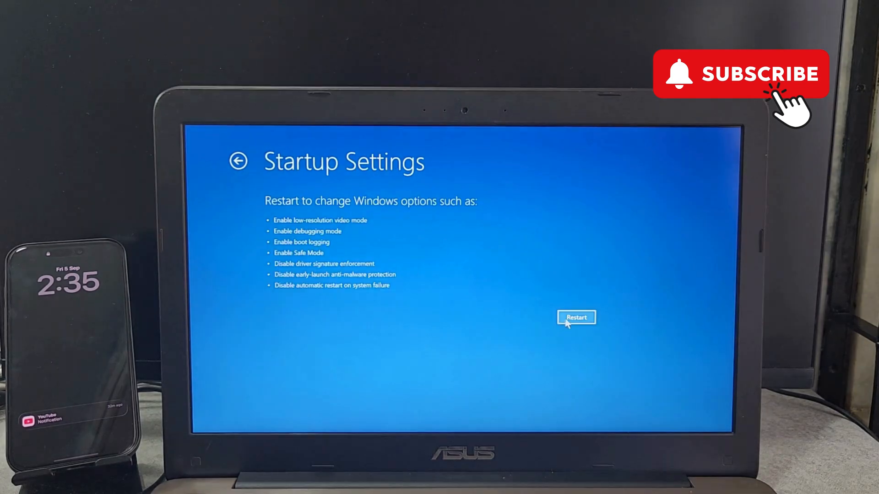
pyautogui.click(576, 318)
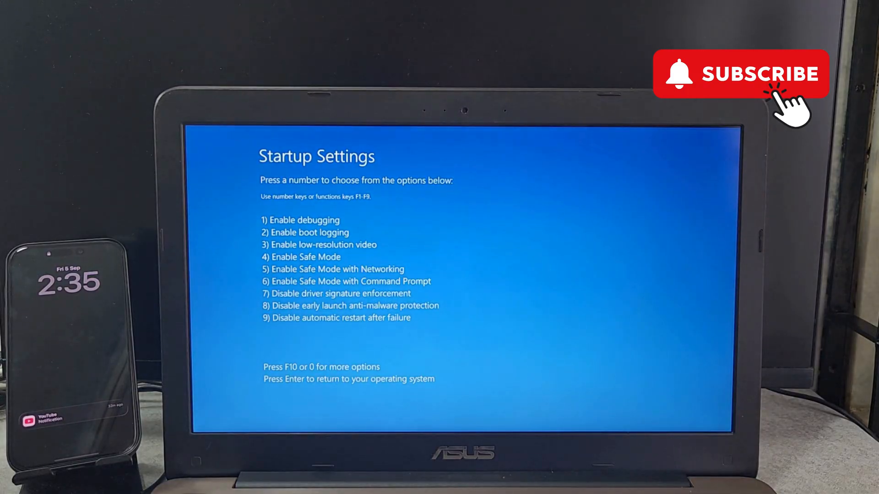
# Step: Choose option 4 (F4) to Enable Safe Mode from the Startup Settings list
pyautogui.press('F4')
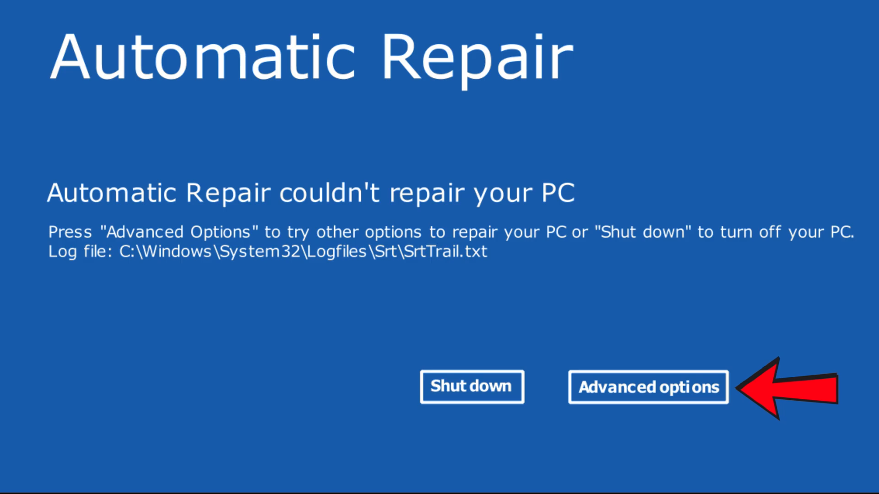
# Step: Begin Reset this PC from Troubleshoot, reaching the cloud download vs local reinstall choice
pyautogui.click(647, 386)
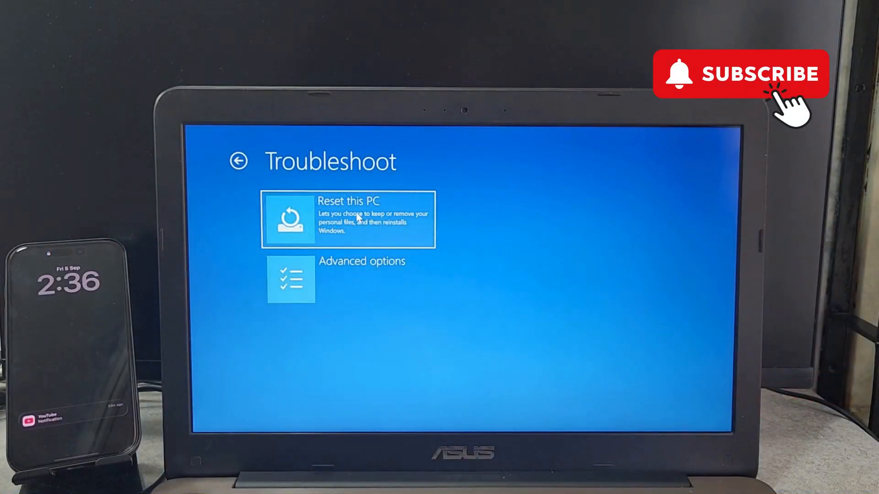
pyautogui.click(348, 219)
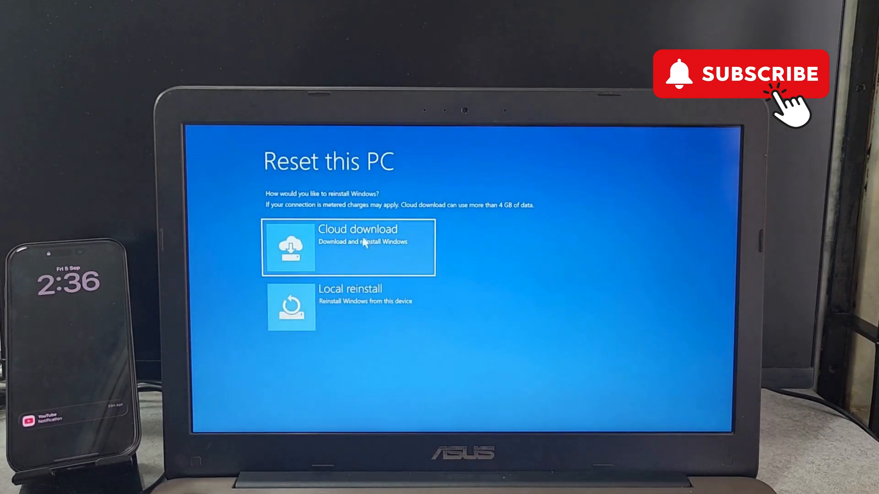
pyautogui.moveTo(363, 297)
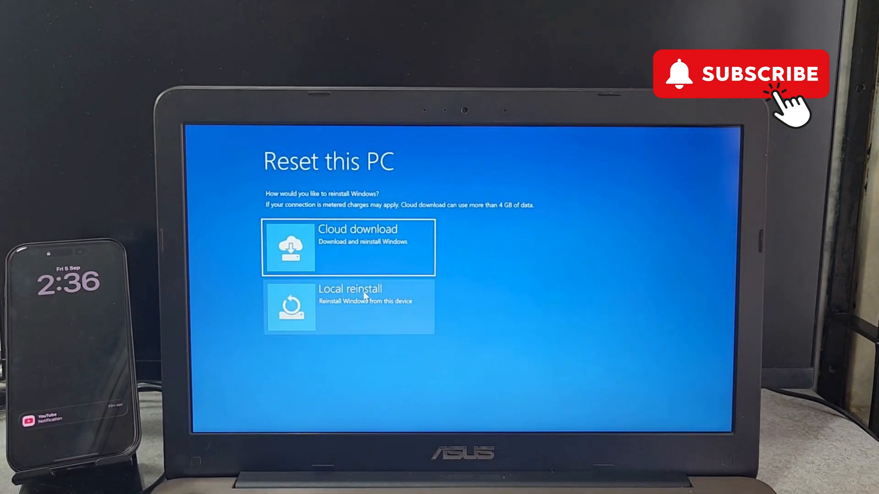